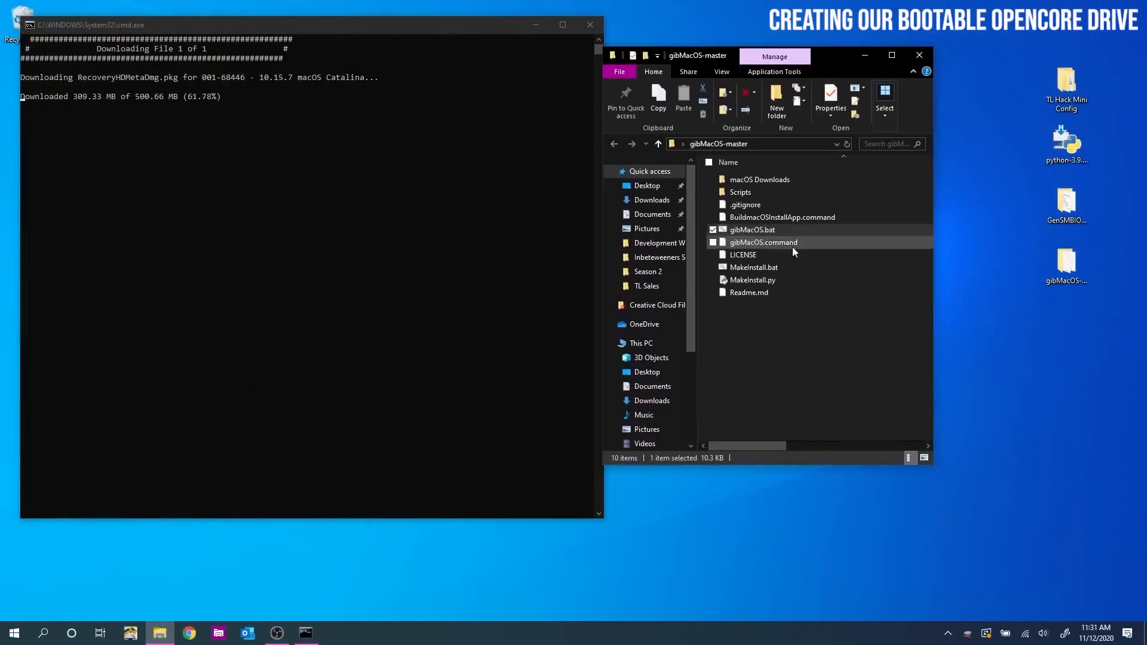
# - Run MakeInstall.bat as administrator, choose drive 10 and answer y to erase the Kingston USB for OpenCore
pyautogui.rightClick(753, 266)
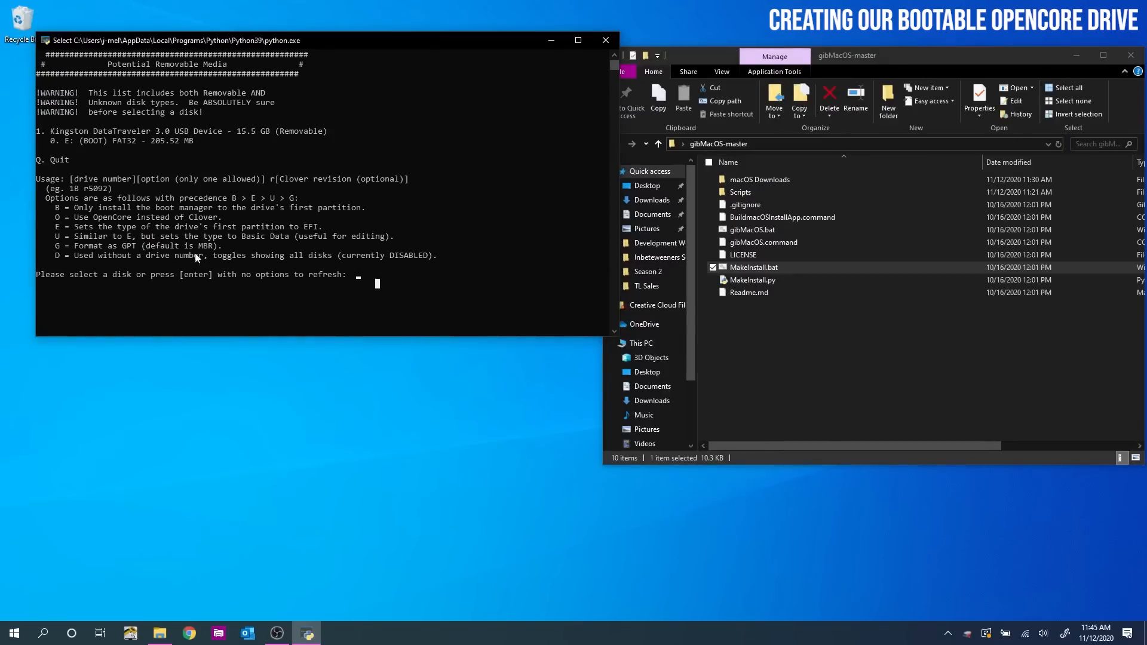
pyautogui.moveTo(465, 316)
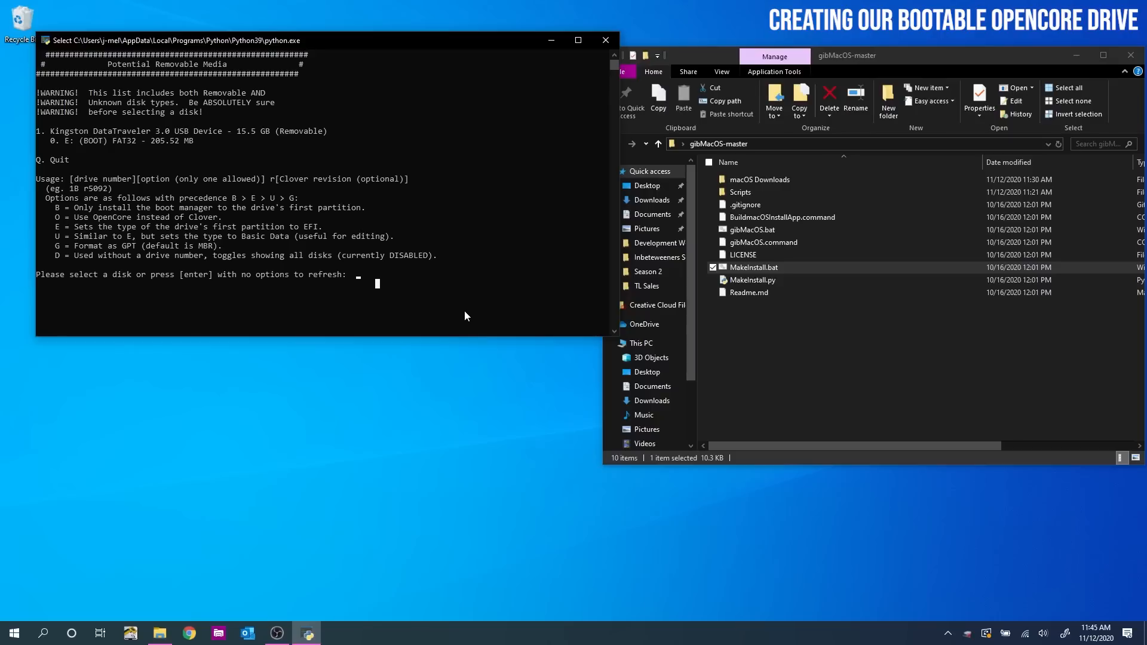
pyautogui.write('10')
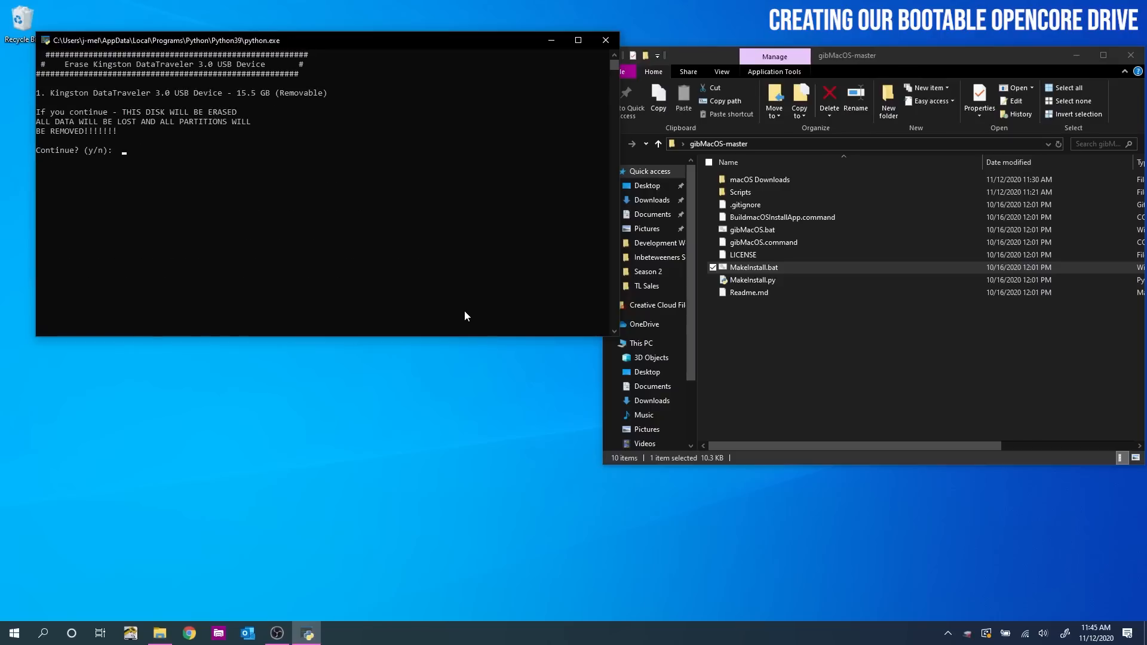
pyautogui.write('y')
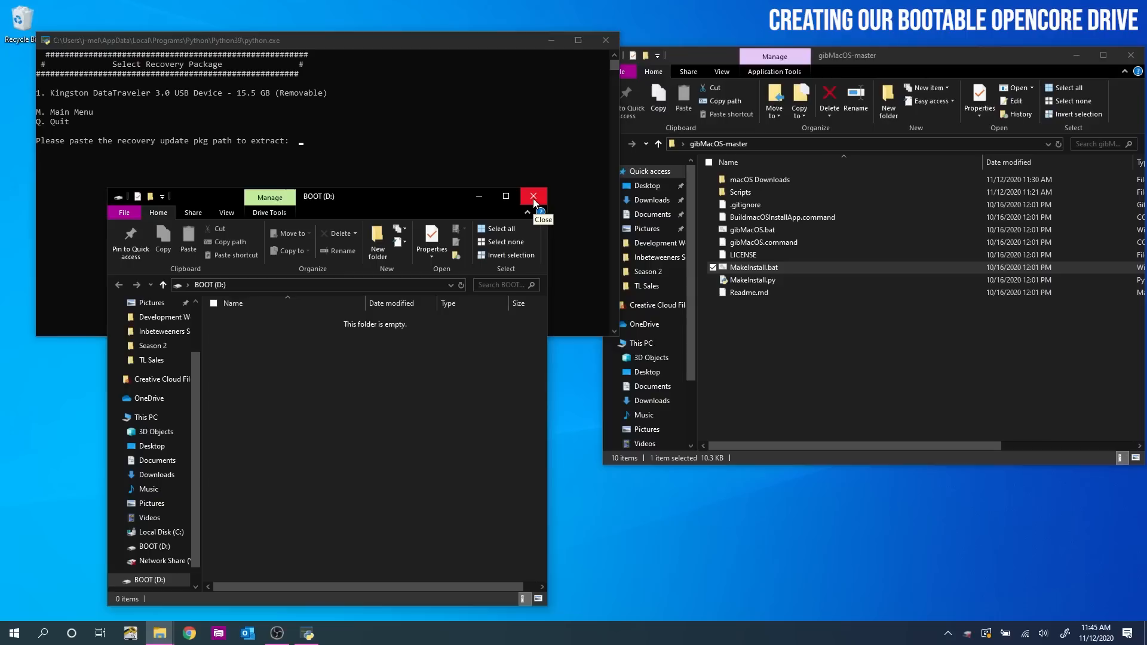
# - Browse macOS Downloads to the Catalina folder and pick RecoveryHDMetaDmg.pkg for the MakeInstall prompt
pyautogui.click(533, 196)
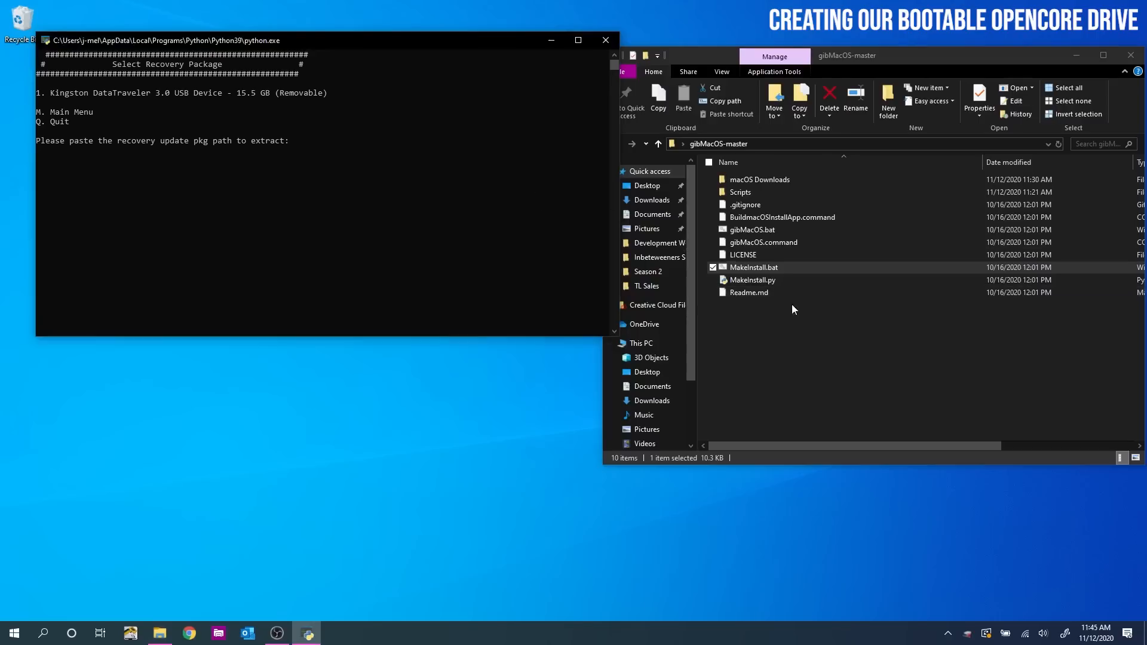
pyautogui.click(760, 179)
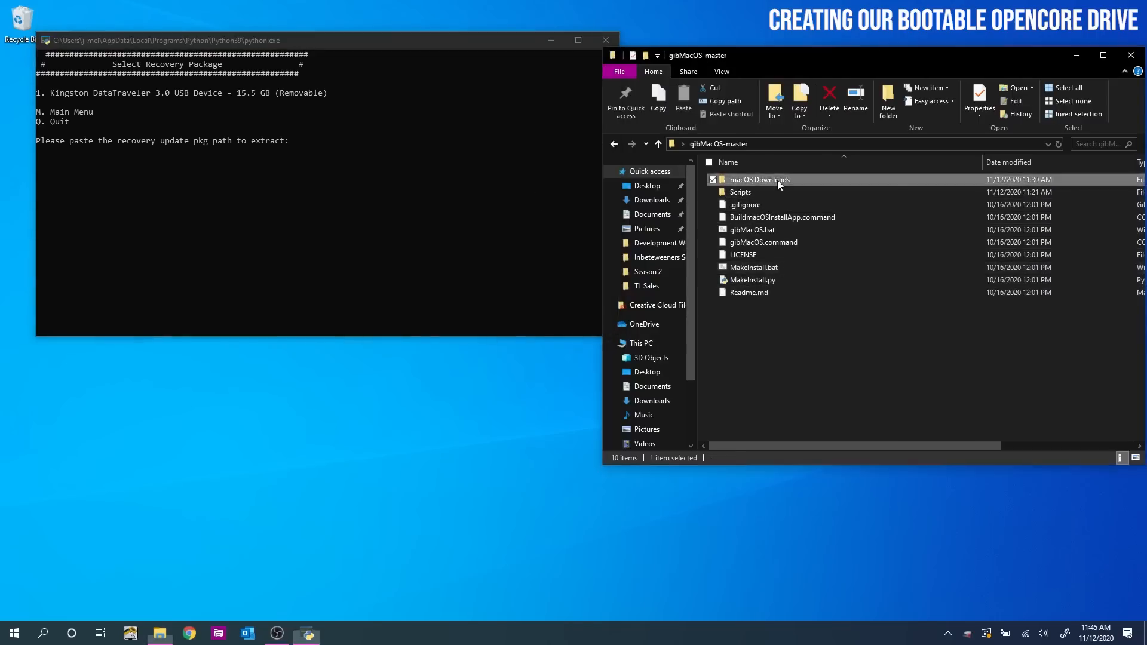
pyautogui.doubleClick(760, 179)
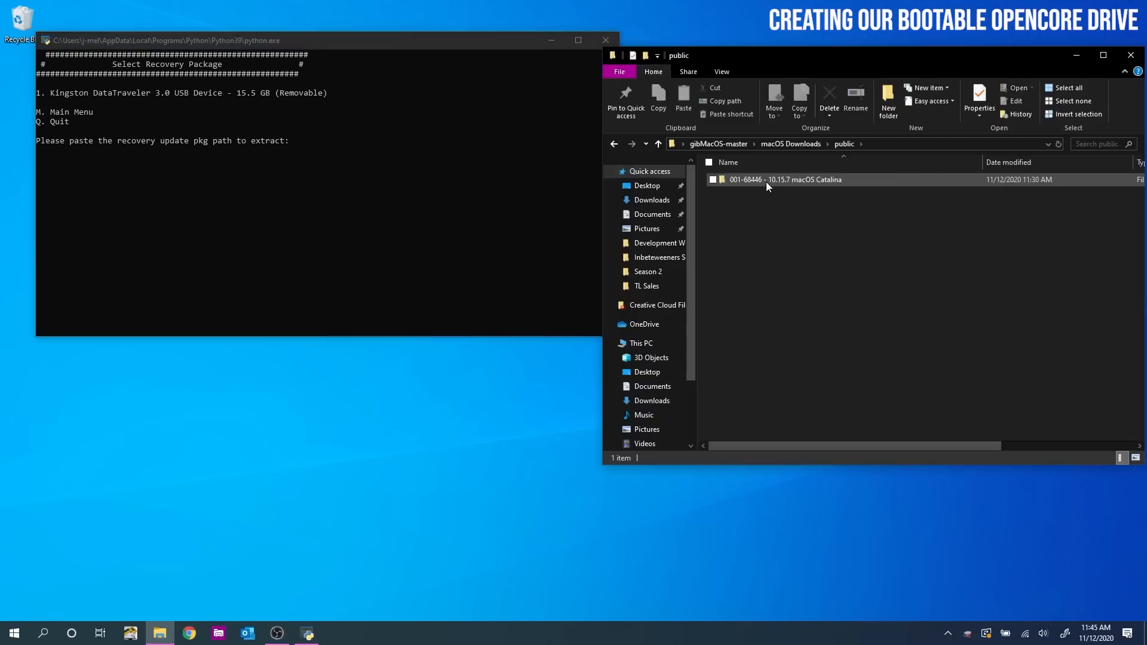
pyautogui.doubleClick(785, 180)
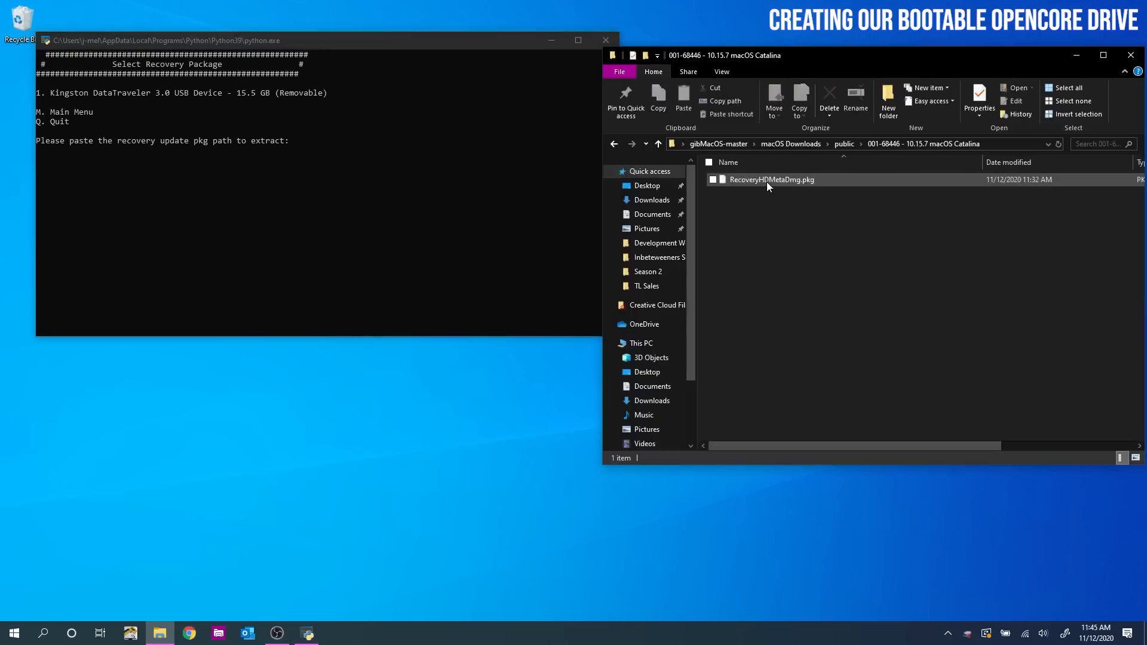
pyautogui.click(771, 180)
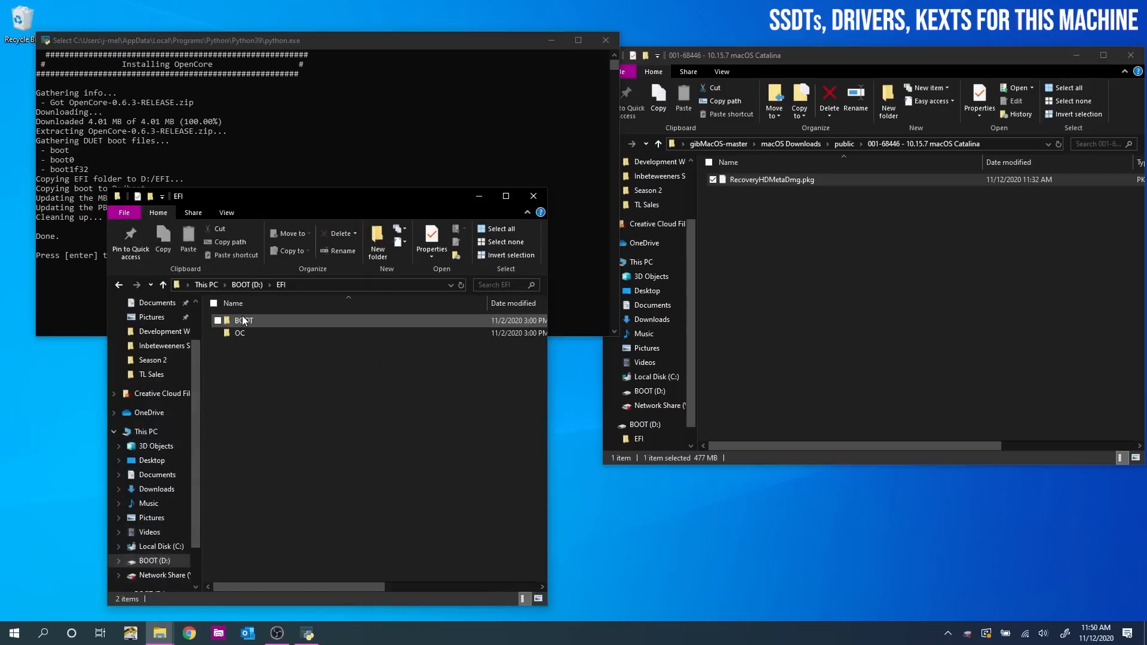
# - Permanently delete ACPI, Drivers, Kexts, Resources and Tools from the USB's OC folder so prepared ones can replace them
pyautogui.doubleClick(239, 334)
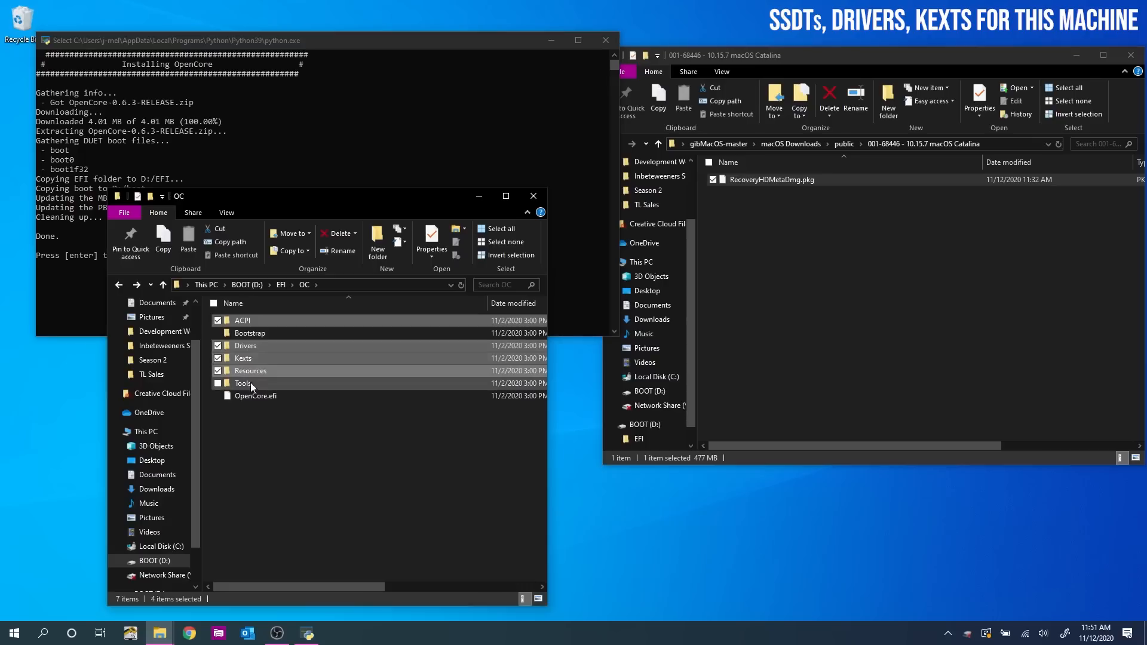
pyautogui.click(242, 384)
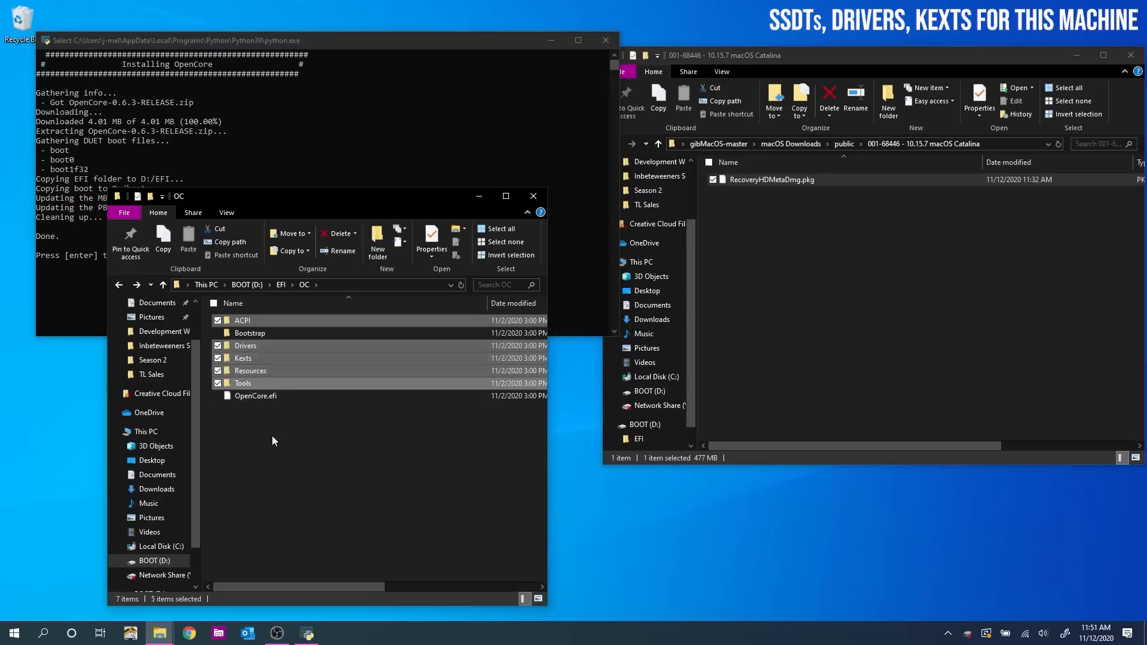
pyautogui.click(336, 234)
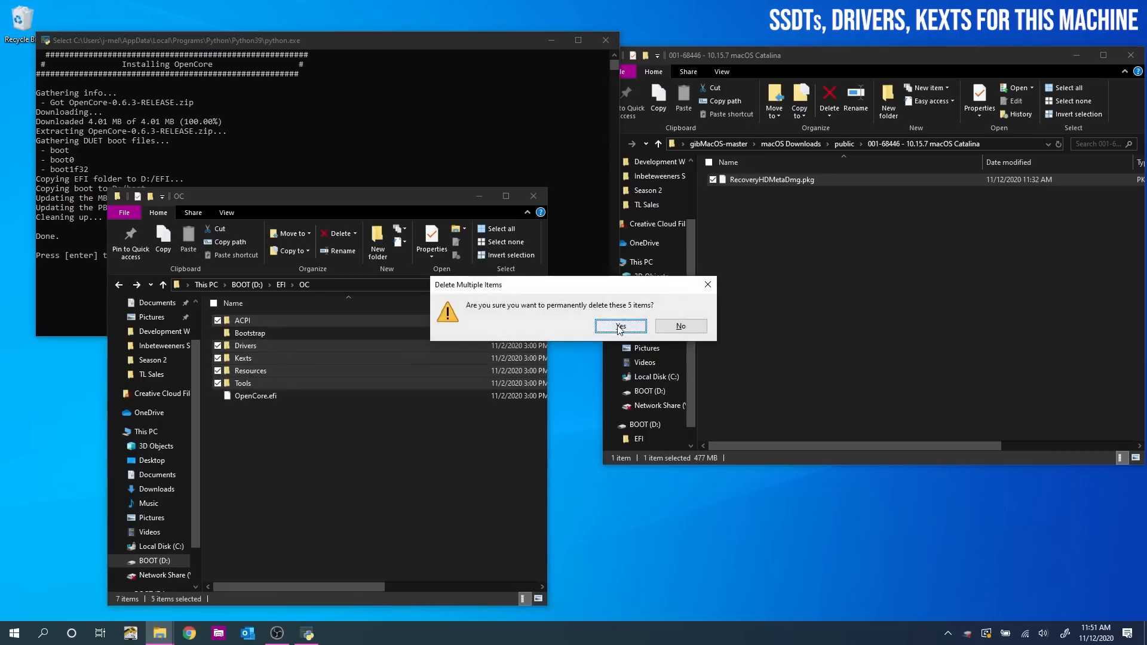
pyautogui.click(620, 325)
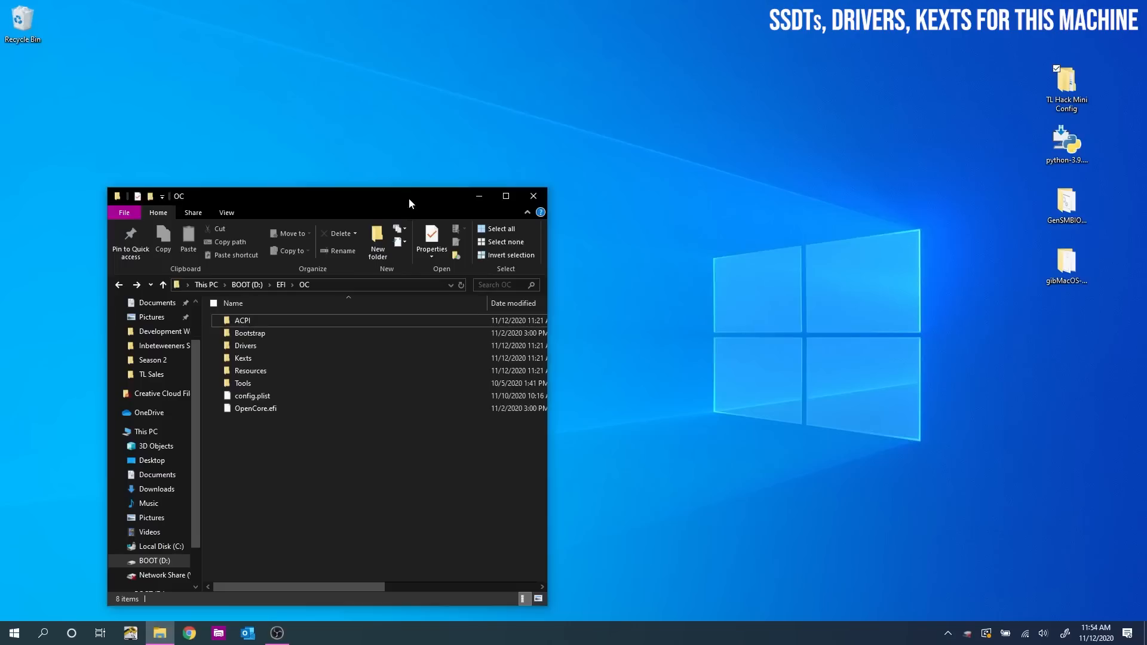
pyautogui.moveTo(410, 203); pyautogui.dragTo(293, 95)
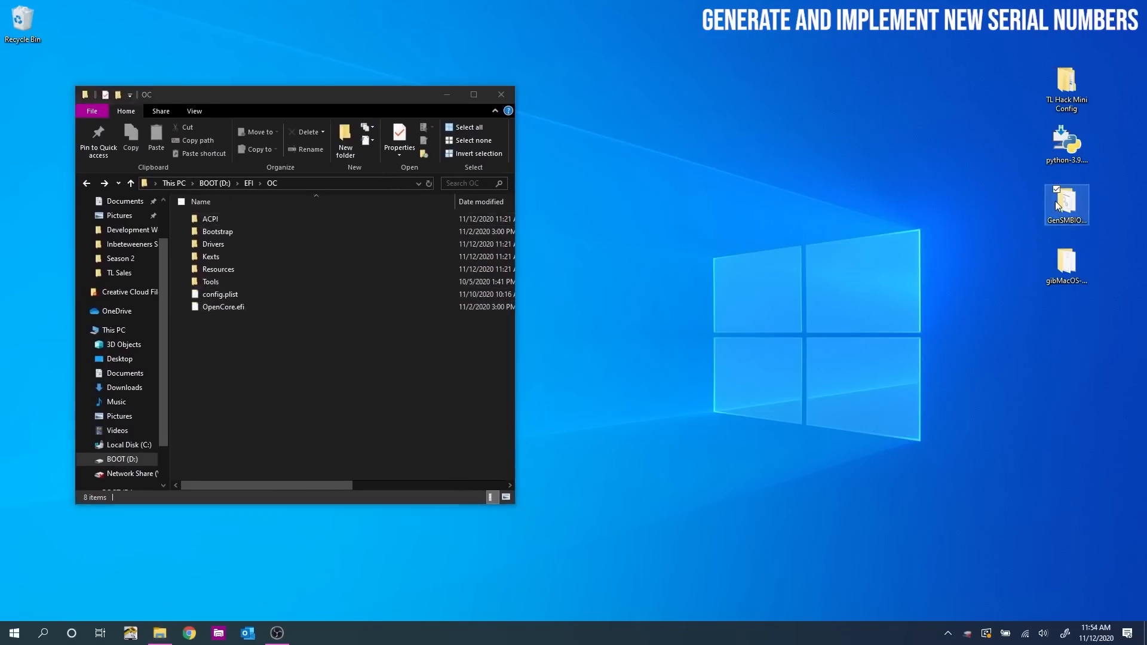
# - Launch GenSMBIOS.bat and generate 1 iMac19,1 SMBIOS set with serial, board serial and SmUUID
pyautogui.doubleClick(1066, 204)
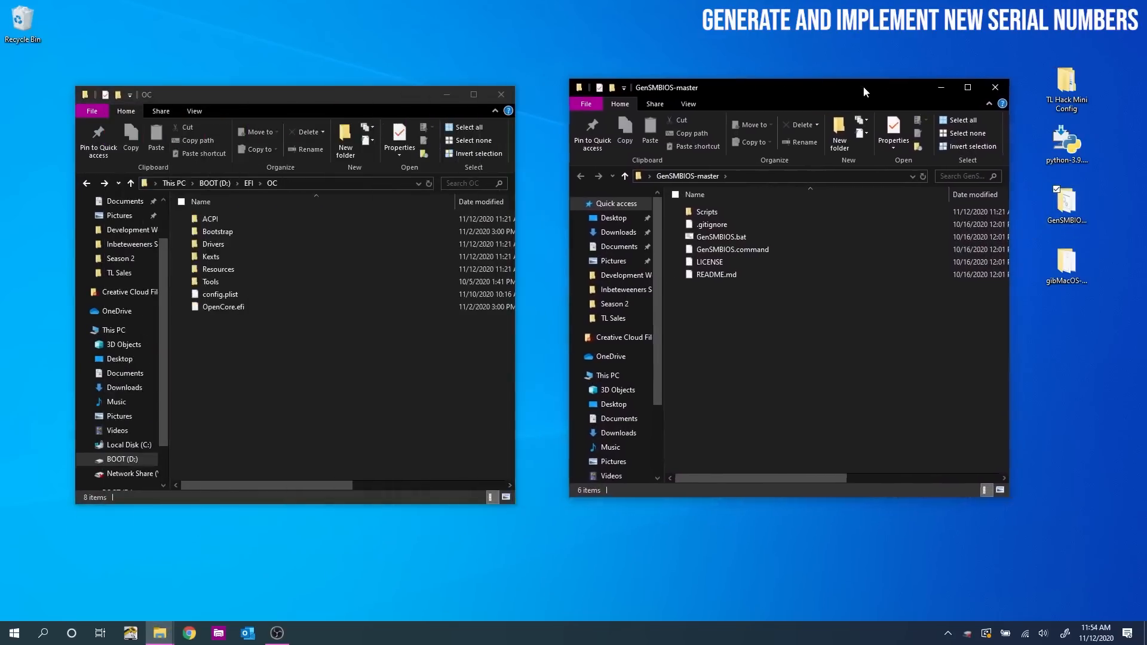
pyautogui.doubleClick(722, 237)
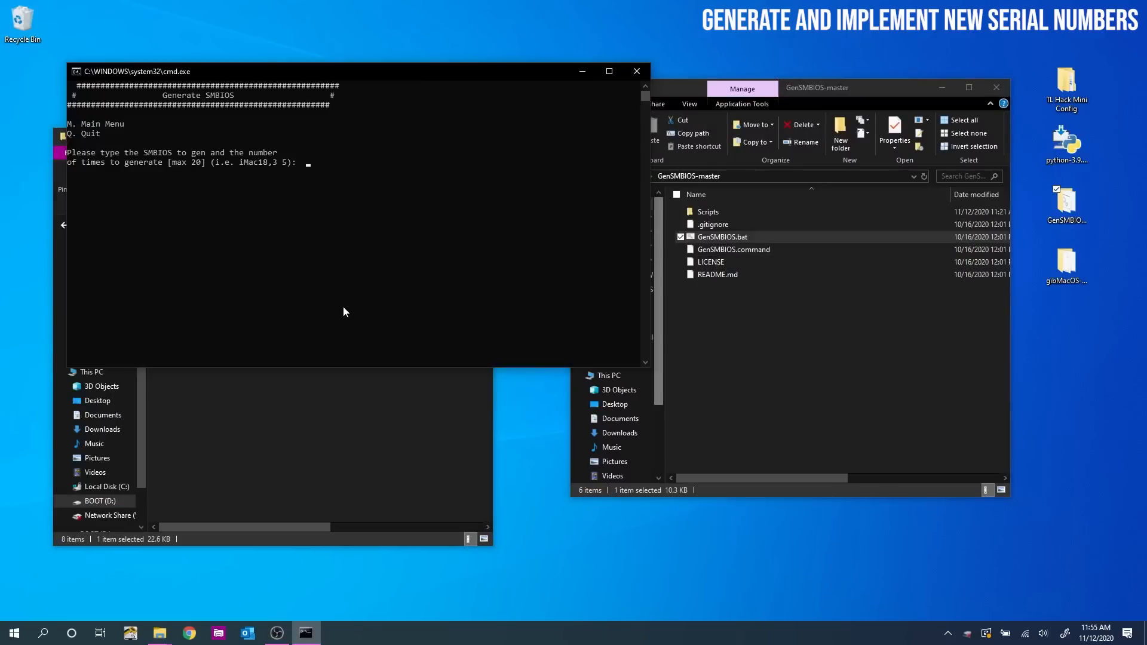
pyautogui.write('imac')
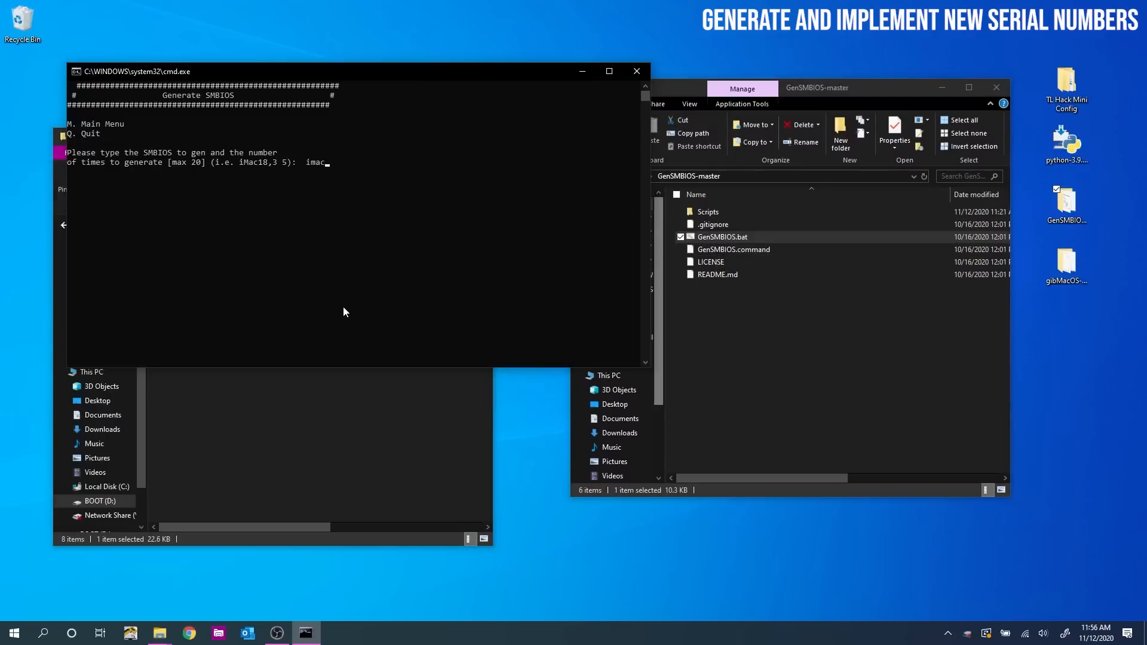
pyautogui.write('19,1')
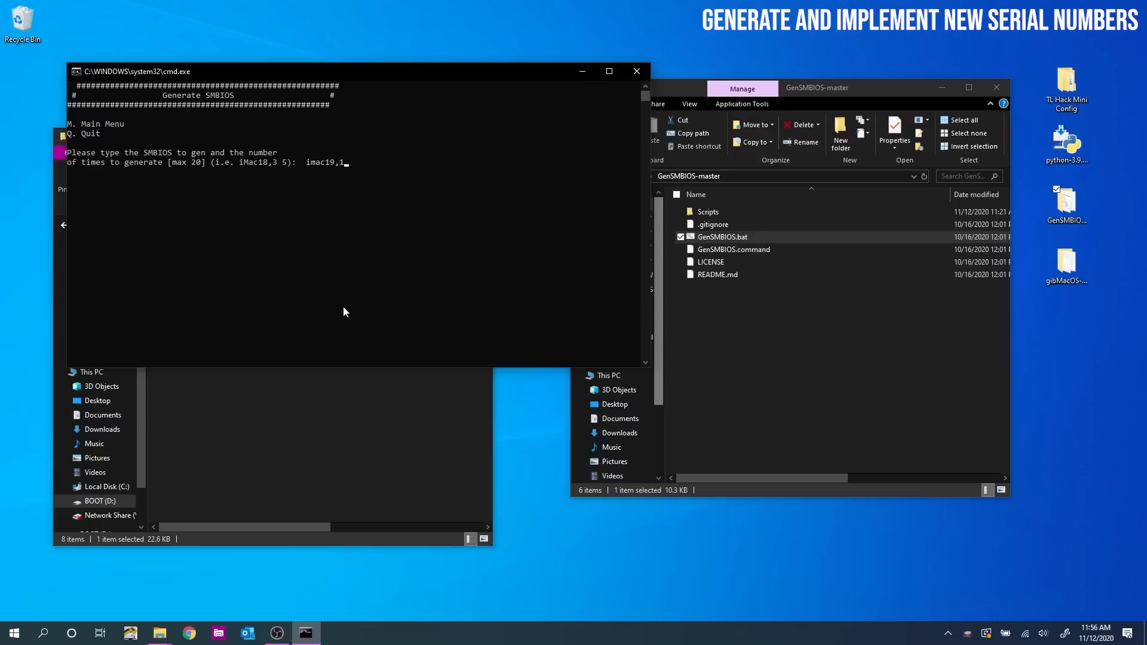
pyautogui.write('1')
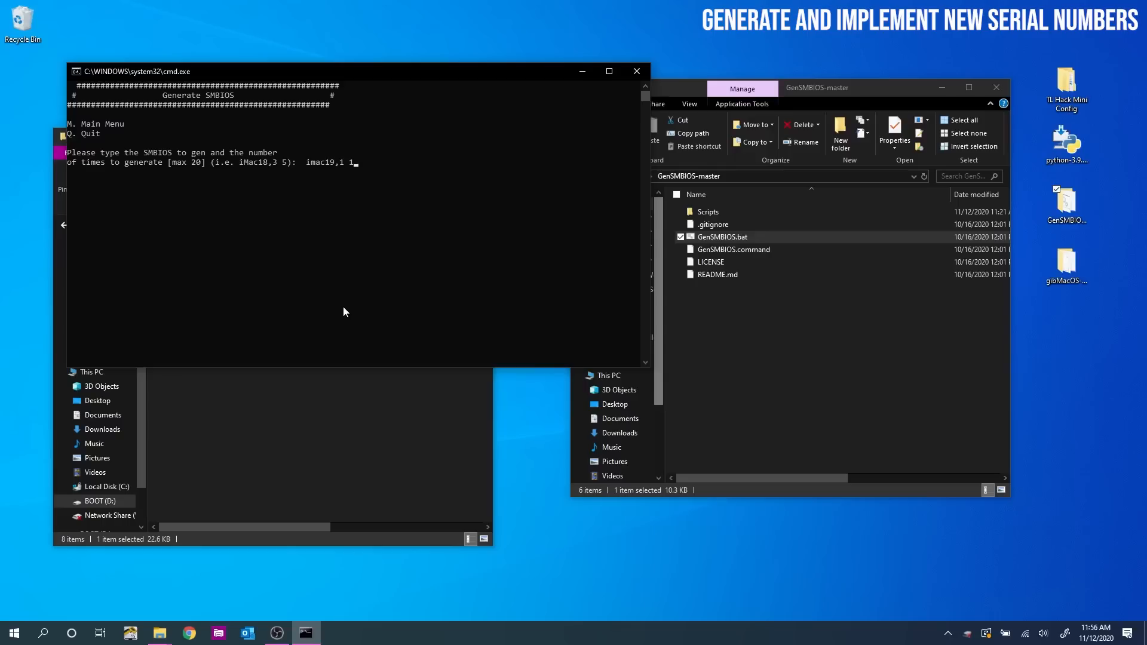
pyautogui.press('enter')
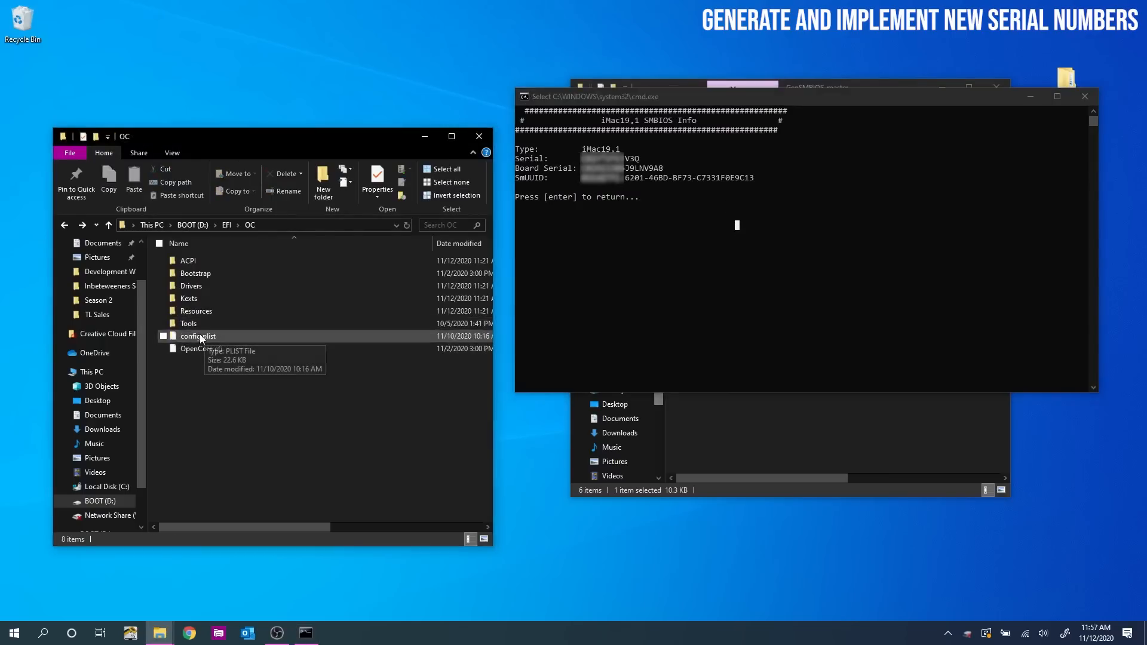
pyautogui.moveTo(252, 233)
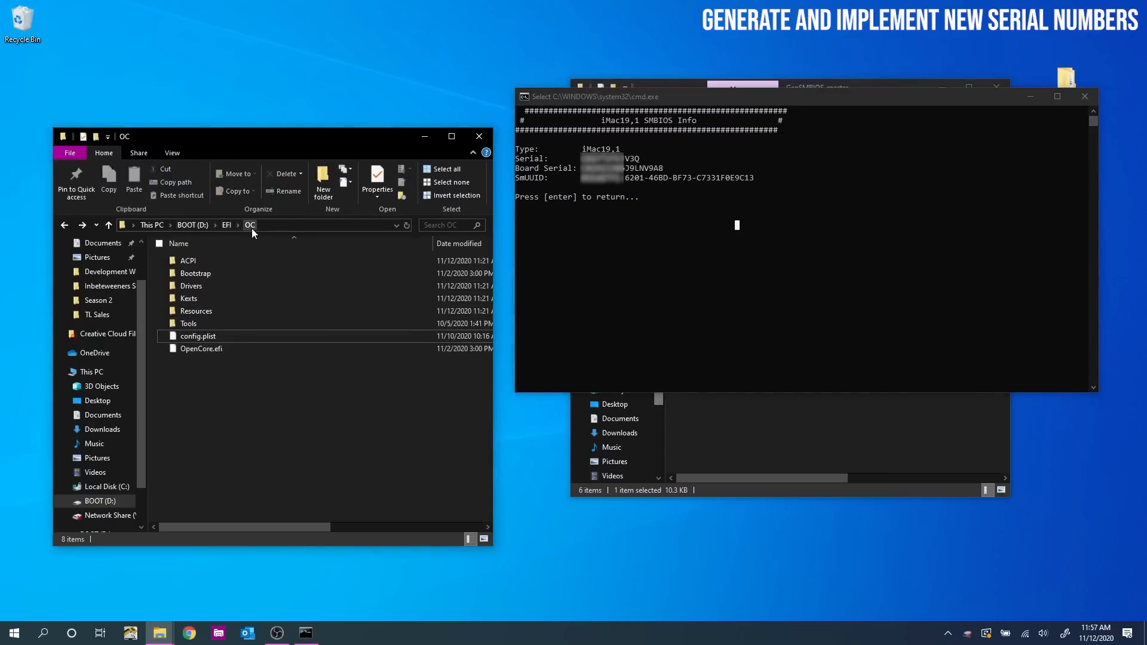
# - Choose Notepad via Open with > More apps to edit config.plist from the OC folder
pyautogui.rightClick(197, 336)
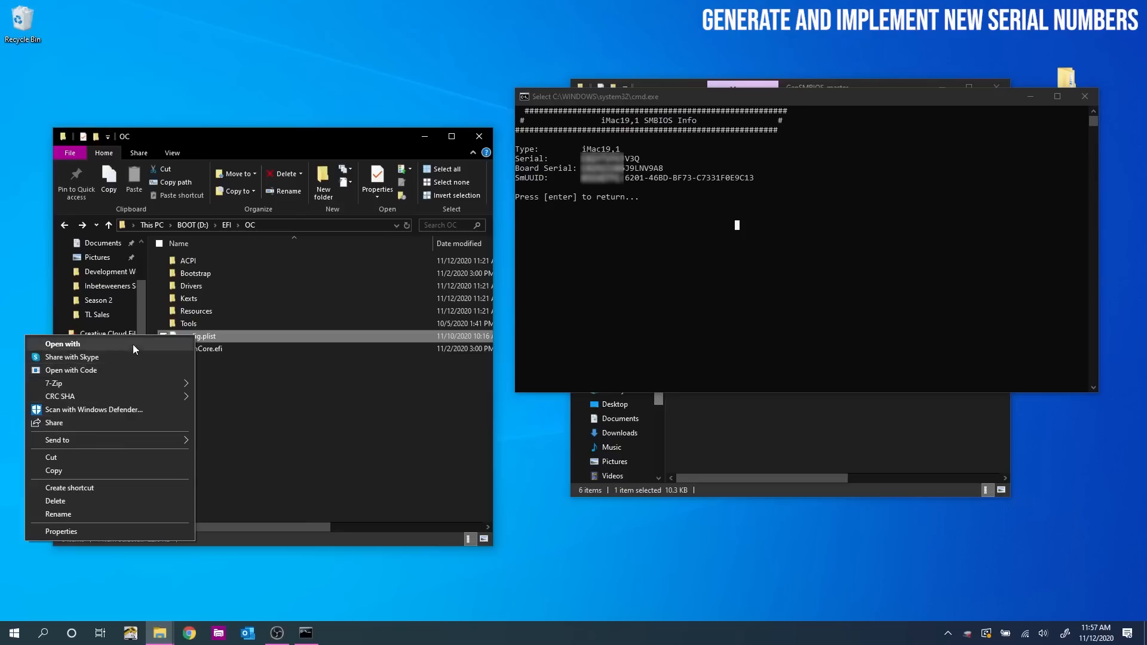
pyautogui.click(63, 344)
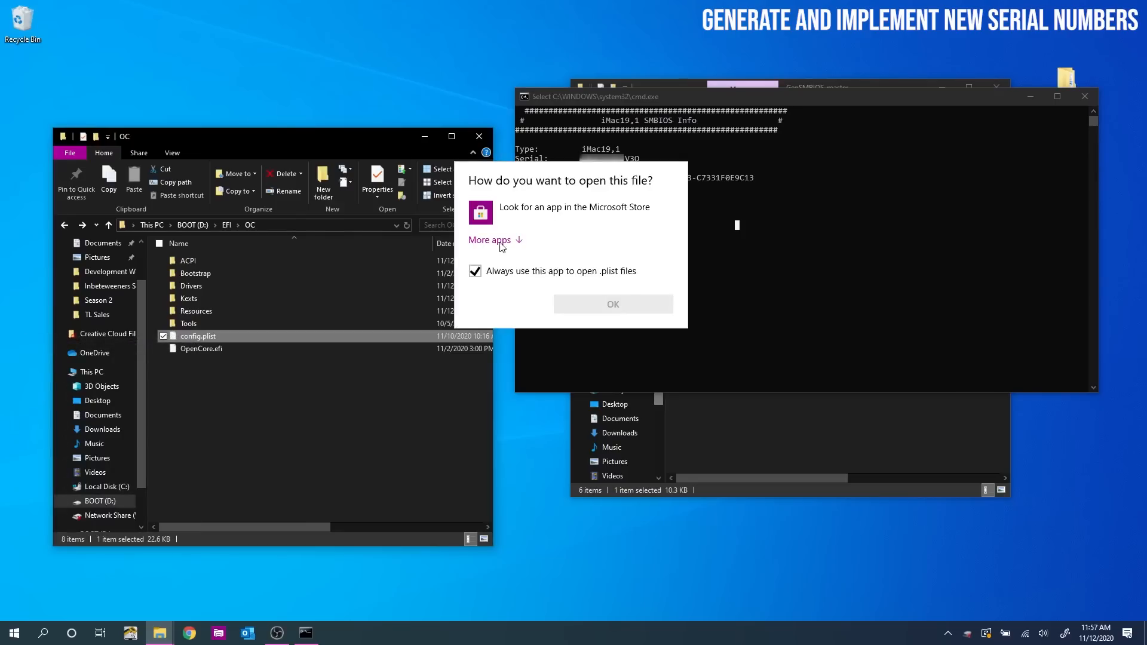
pyautogui.click(489, 240)
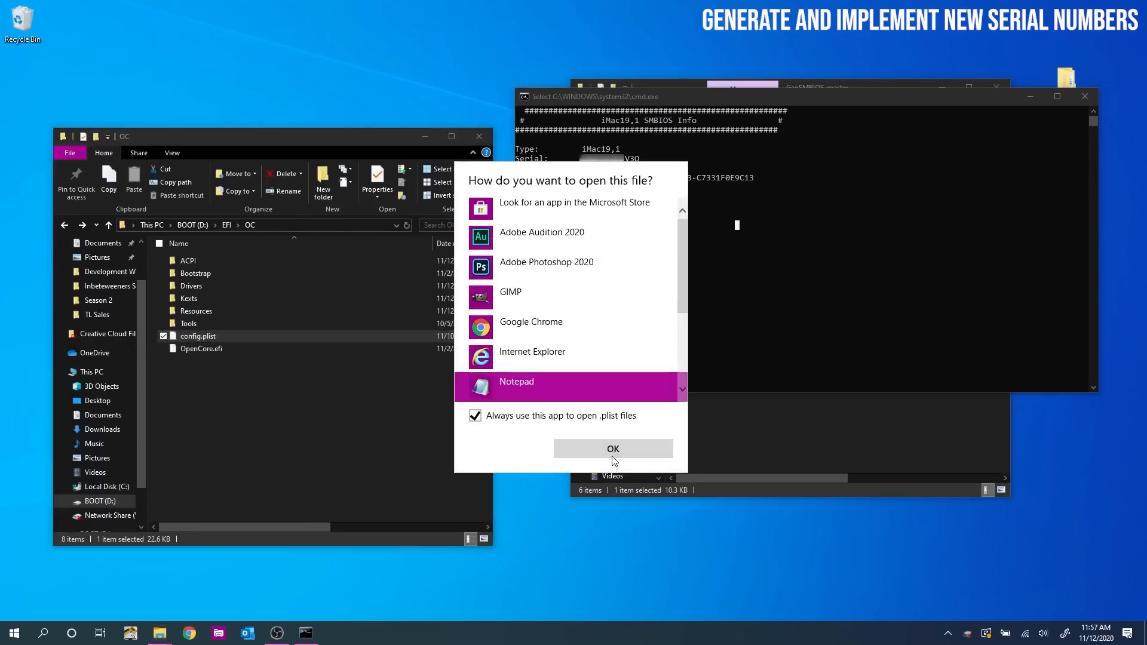
pyautogui.click(613, 448)
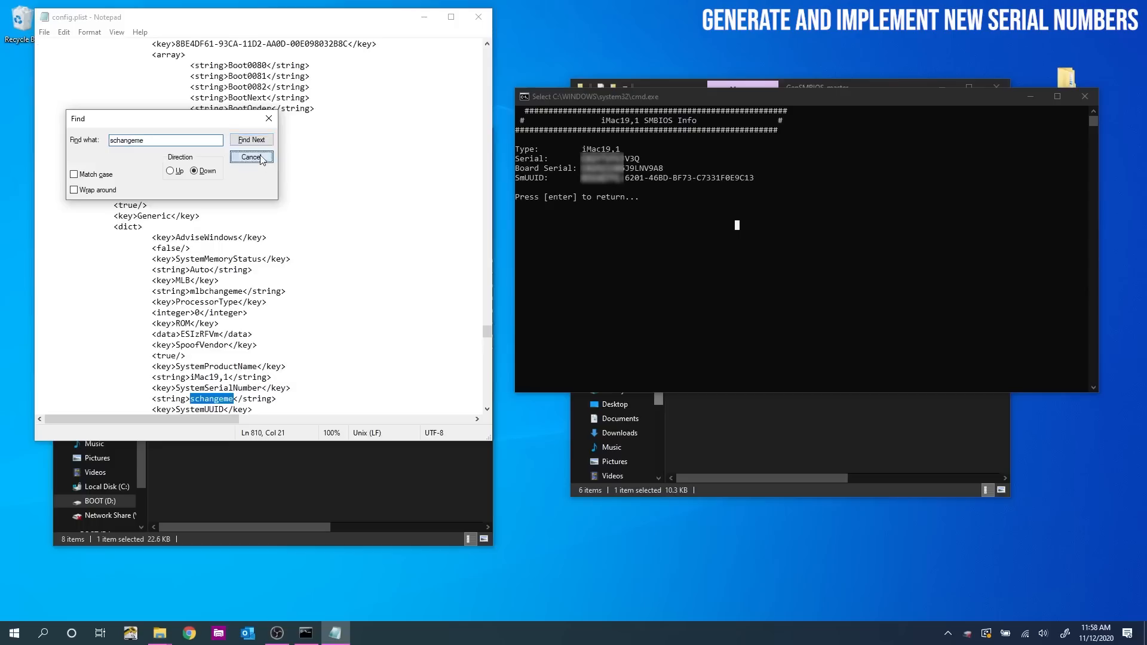
pyautogui.click(251, 157)
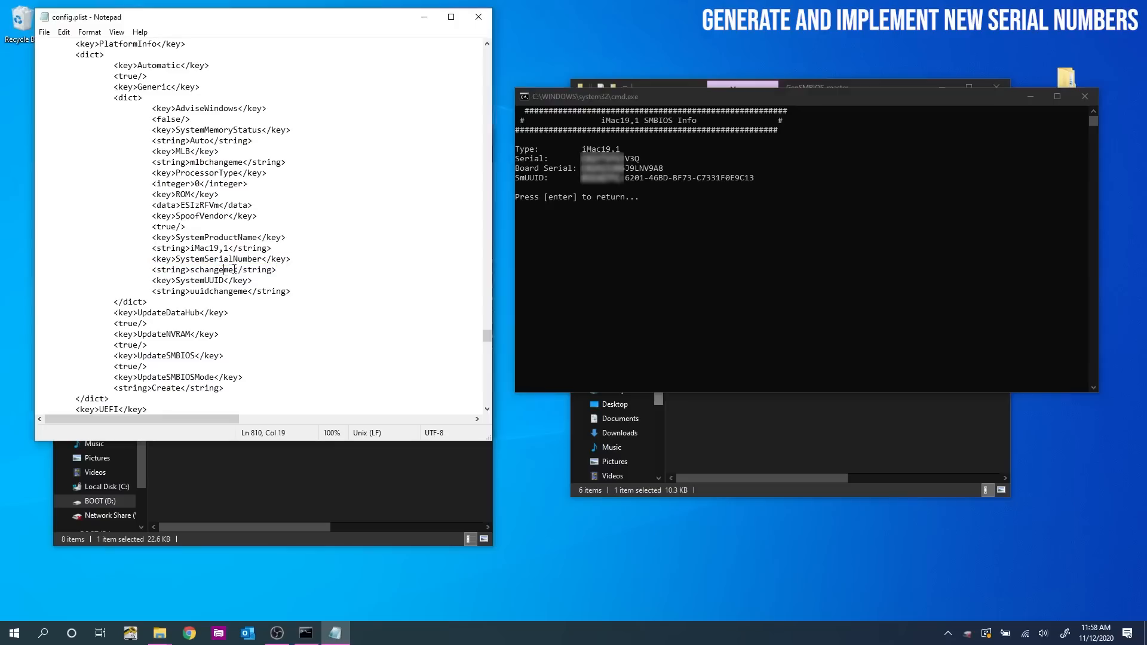
pyautogui.doubleClick(211, 269)
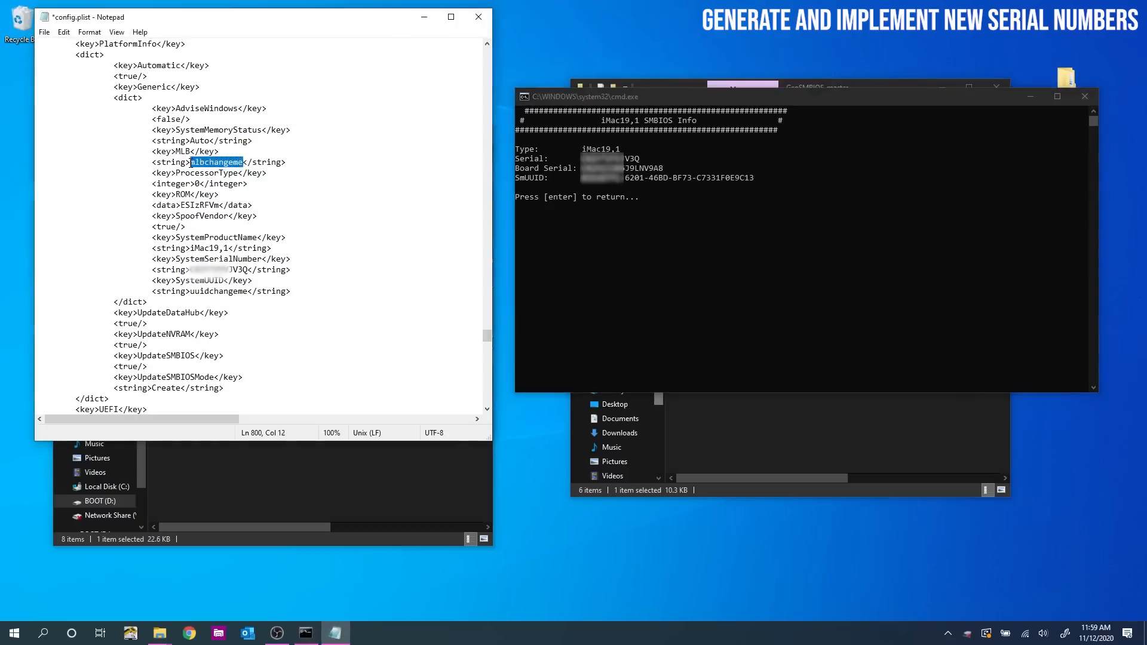
pyautogui.write('J9LNV9A8')
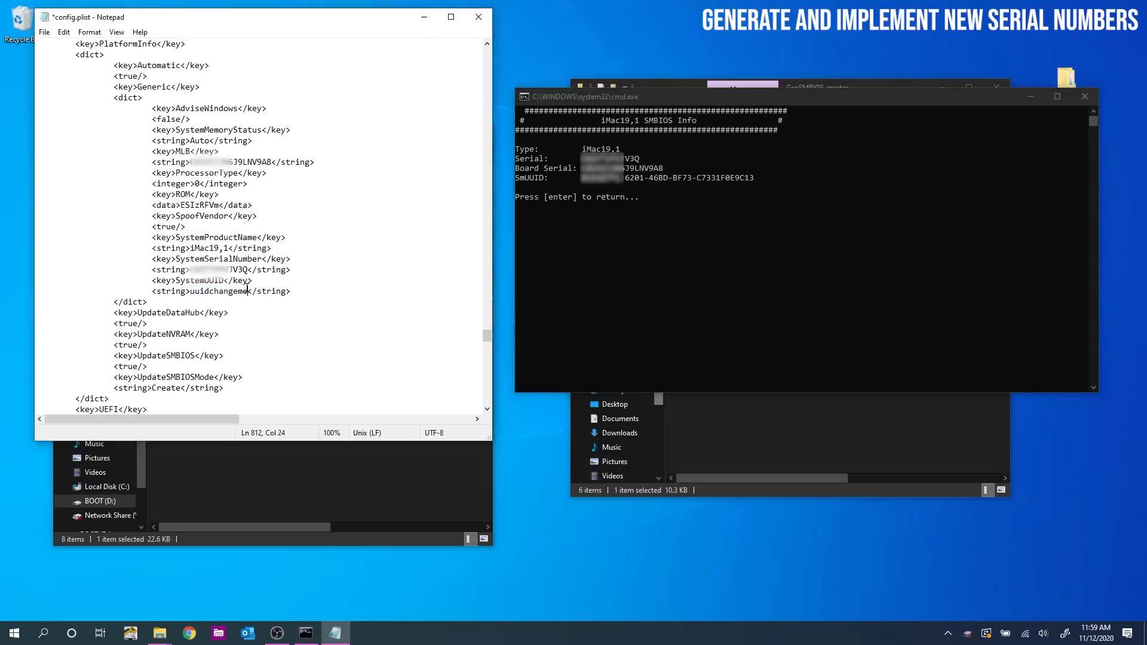
pyautogui.write('6201-46BD-BF73-C7331F0E9C13')
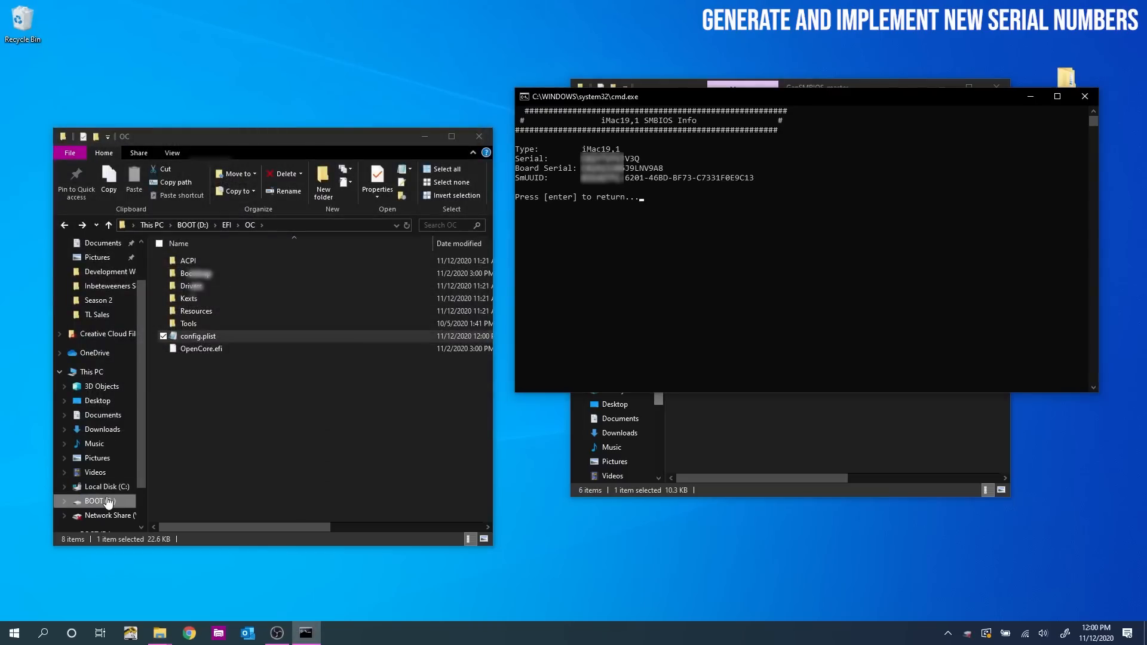
pyautogui.rightClick(96, 501)
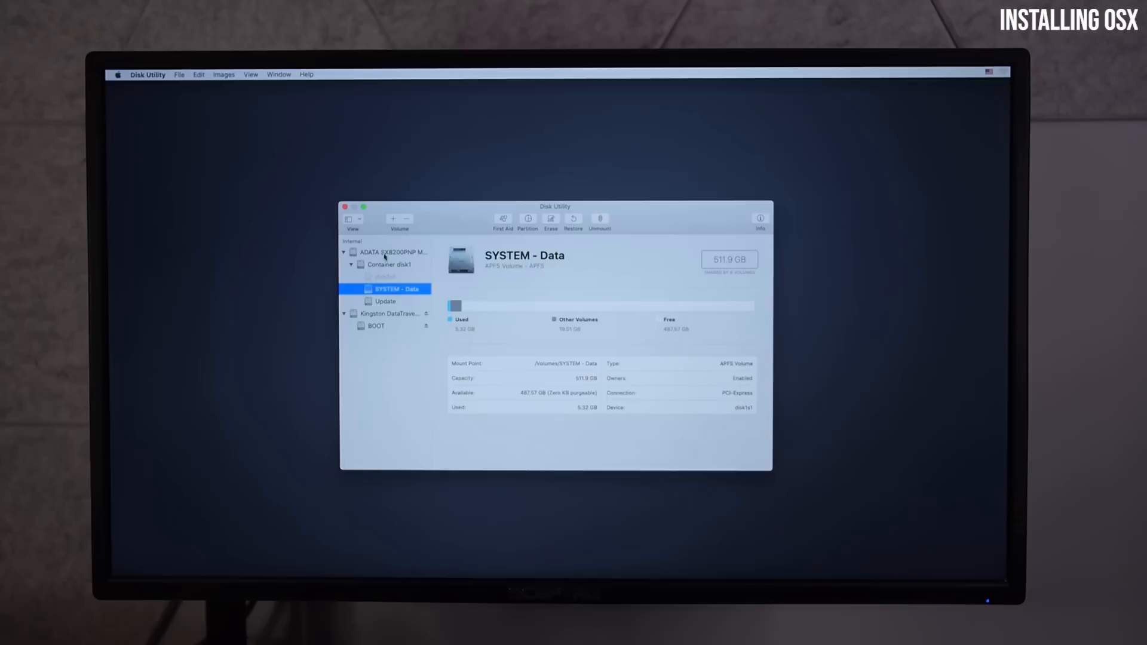
# - Start erasing the ADATA SX8200PNP drive as Mac OS Extended (Journaled) with GUID Partition Map
pyautogui.click(550, 220)
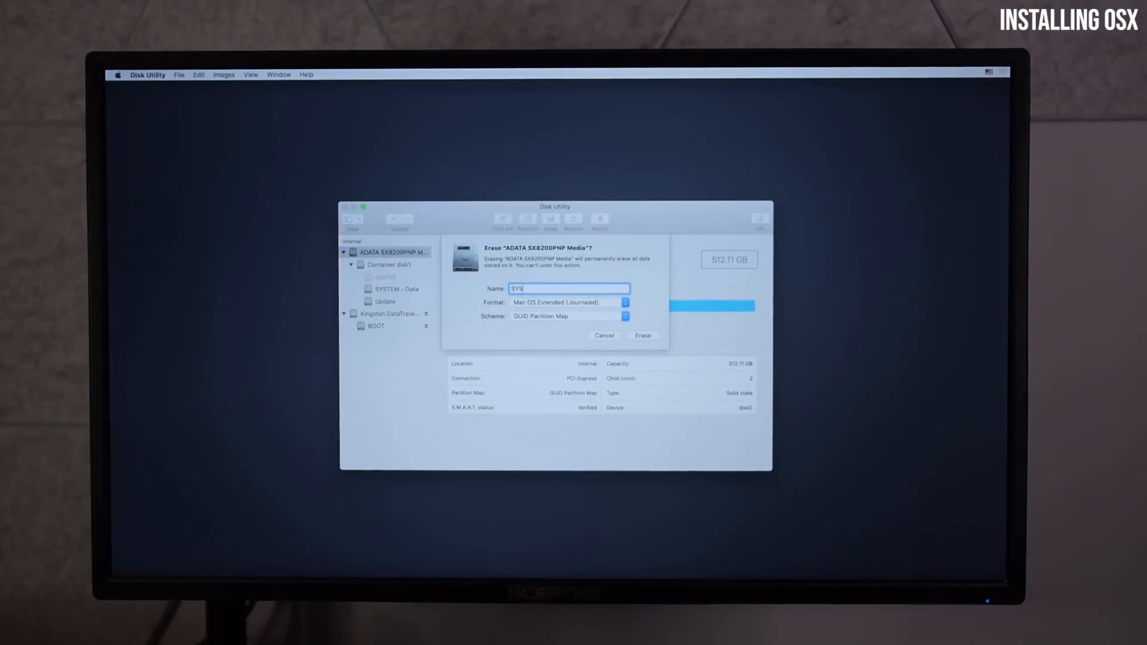